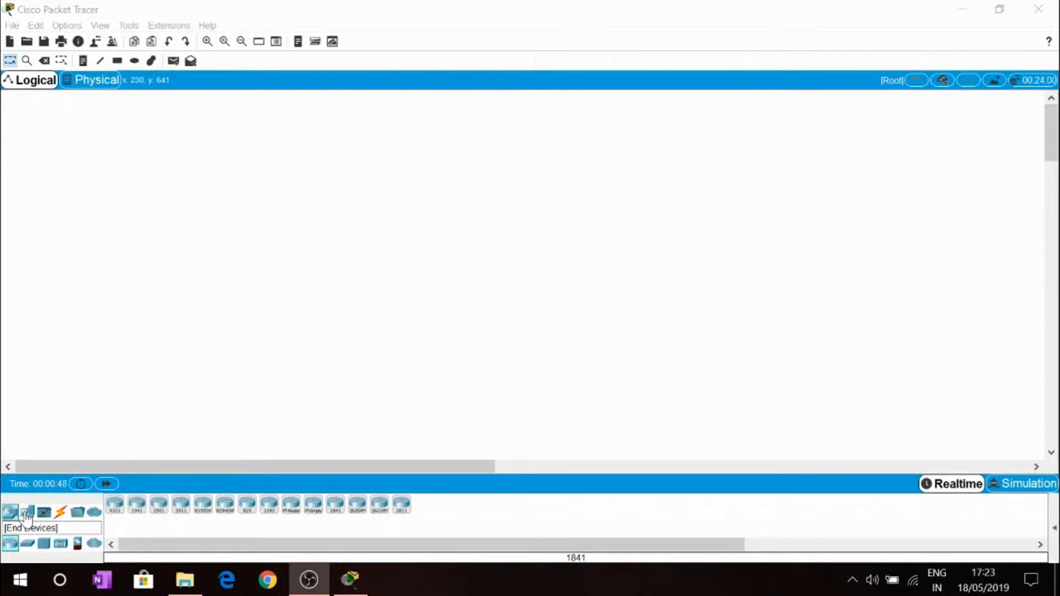
Step: Place two PC-PT end devices, PC0 and PC1, side by side on the workspace
{"action": "left_click", "coordinate": [27, 512]}
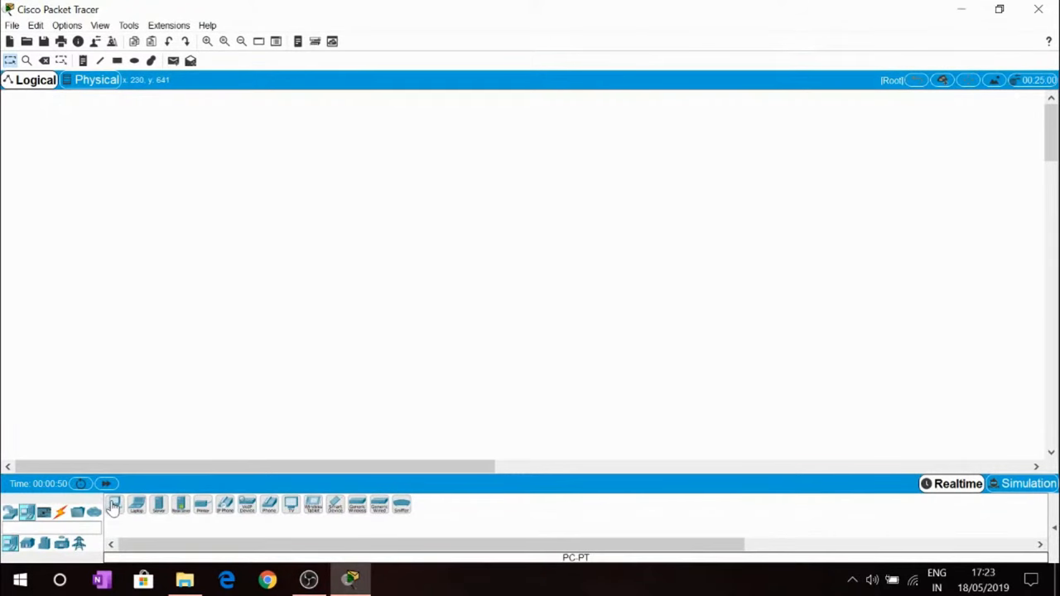
{"action": "left_click", "coordinate": [178, 298]}
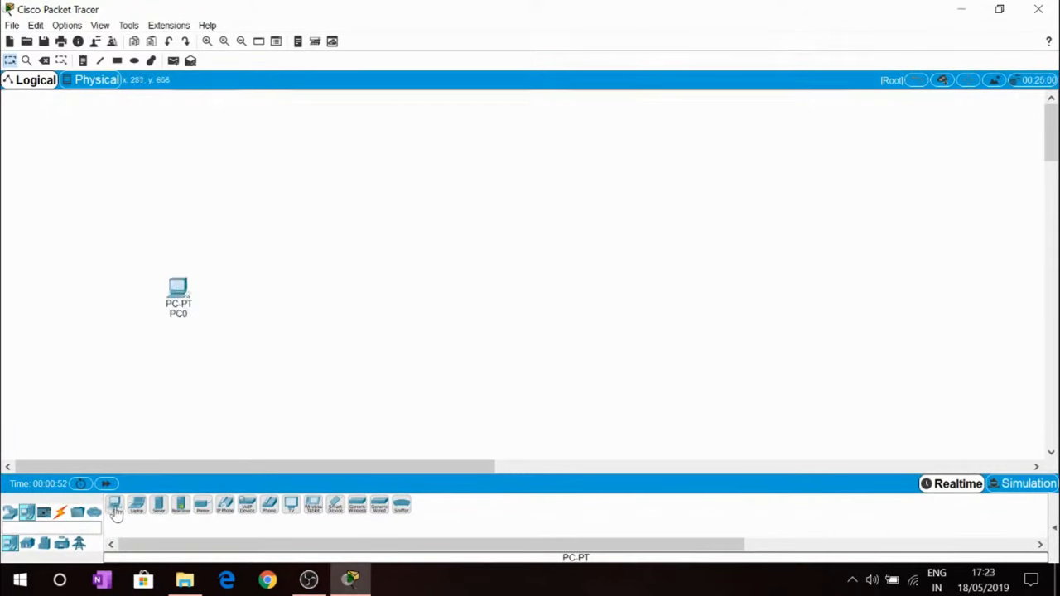
{"action": "left_click", "coordinate": [478, 298]}
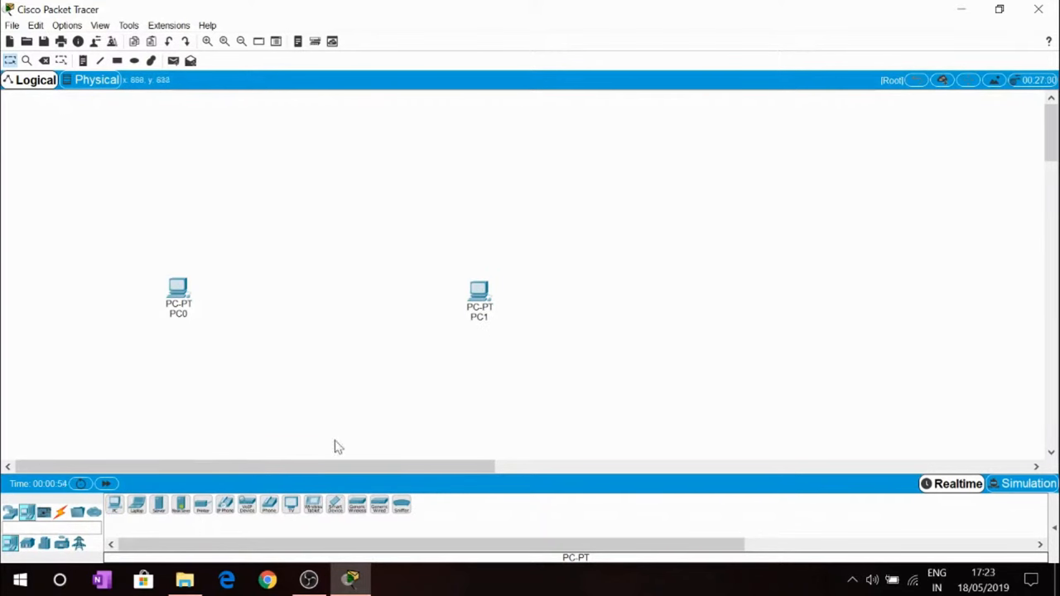
{"action": "mouse_move", "coordinate": [216, 331]}
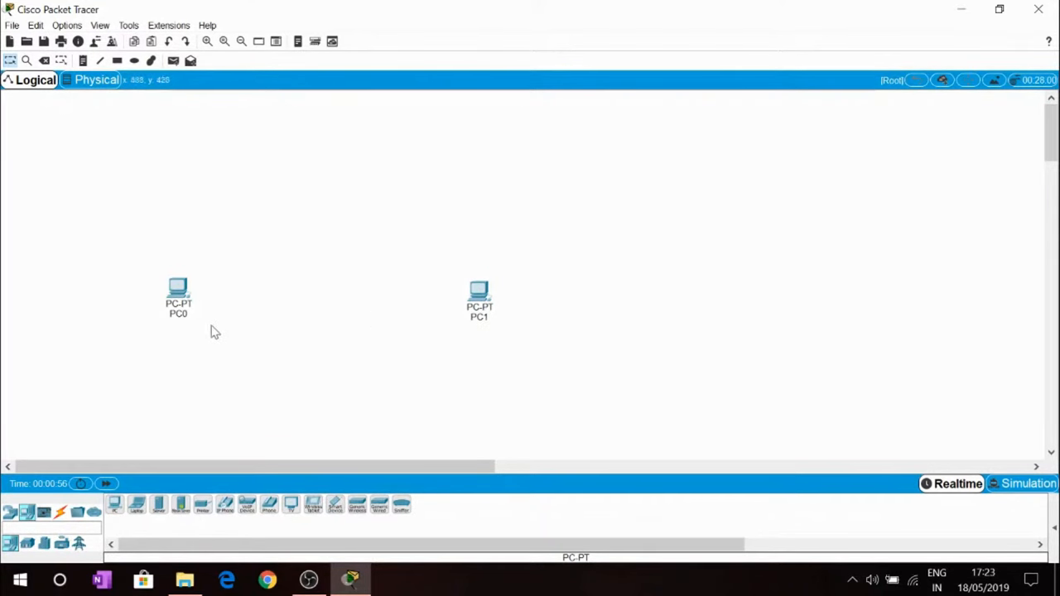
{"action": "left_click", "coordinate": [59, 512]}
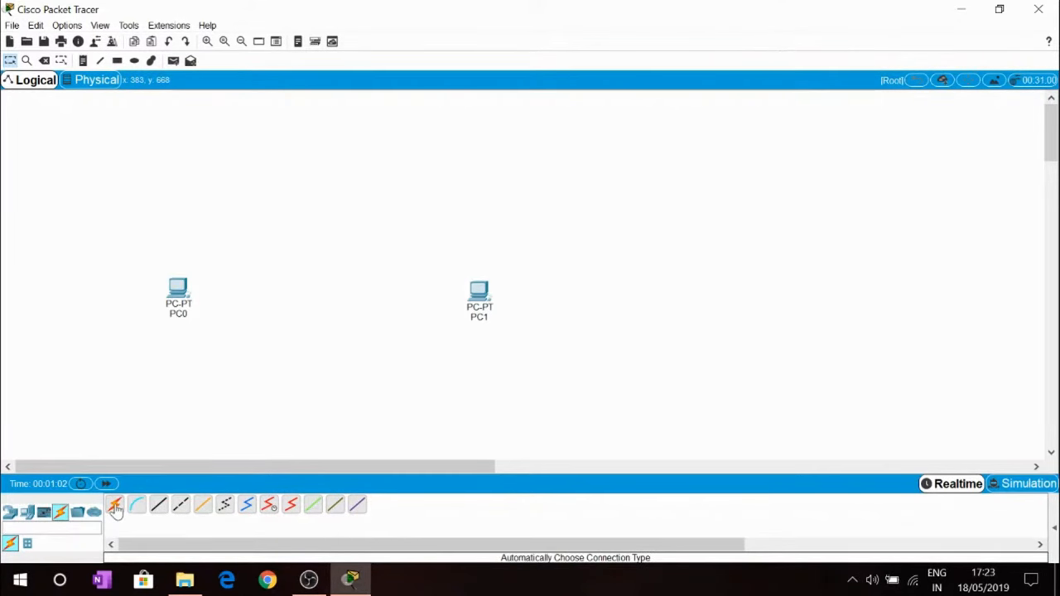
Step: Link PC0 to PC1 using the automatically chosen connection type
{"action": "left_click", "coordinate": [116, 505]}
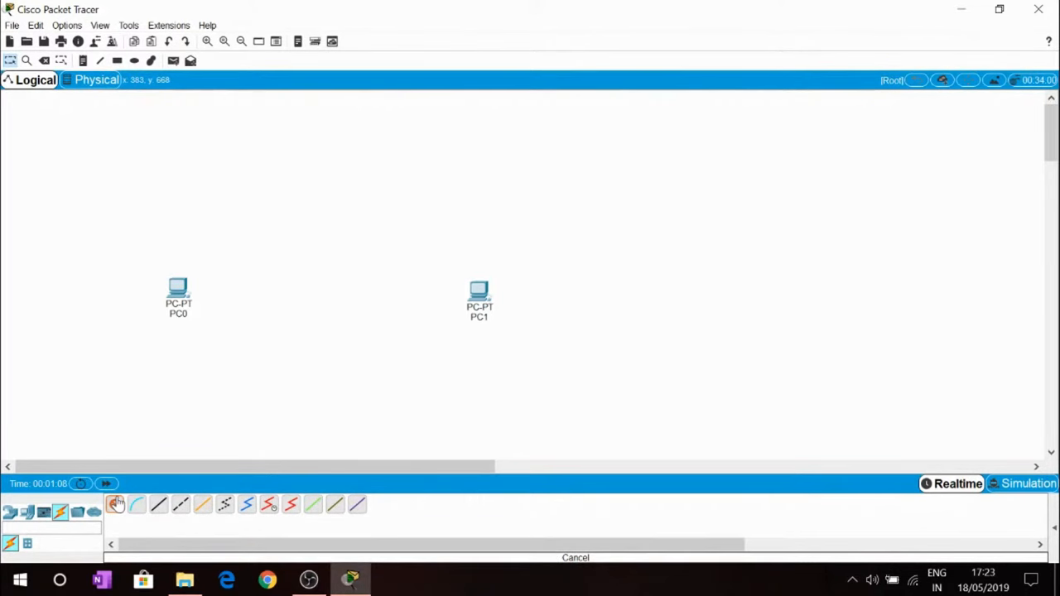
{"action": "left_click", "coordinate": [115, 504]}
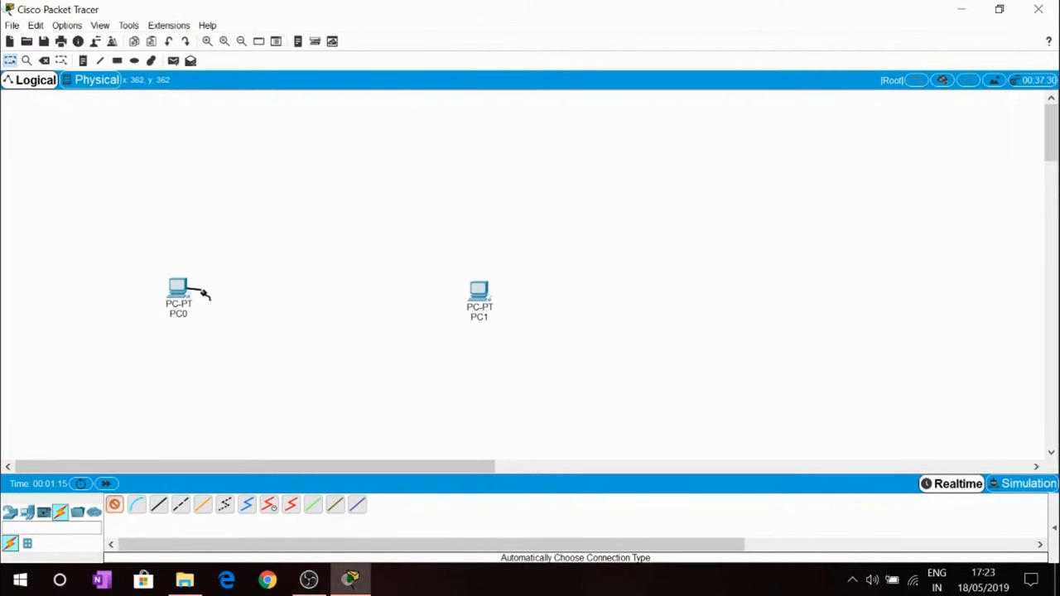
{"action": "left_click", "coordinate": [479, 295]}
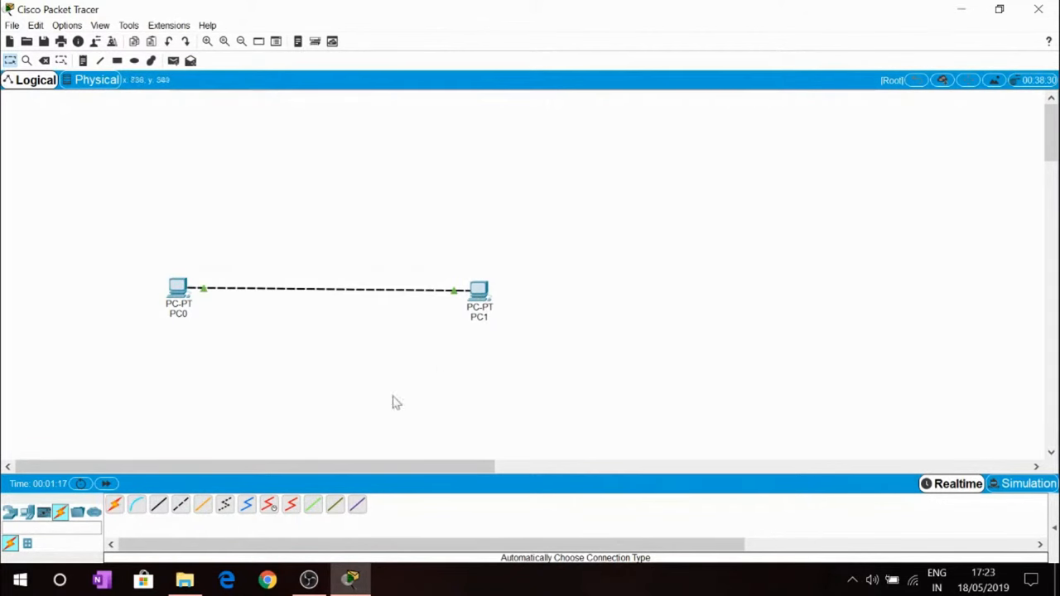
{"action": "mouse_move", "coordinate": [209, 328]}
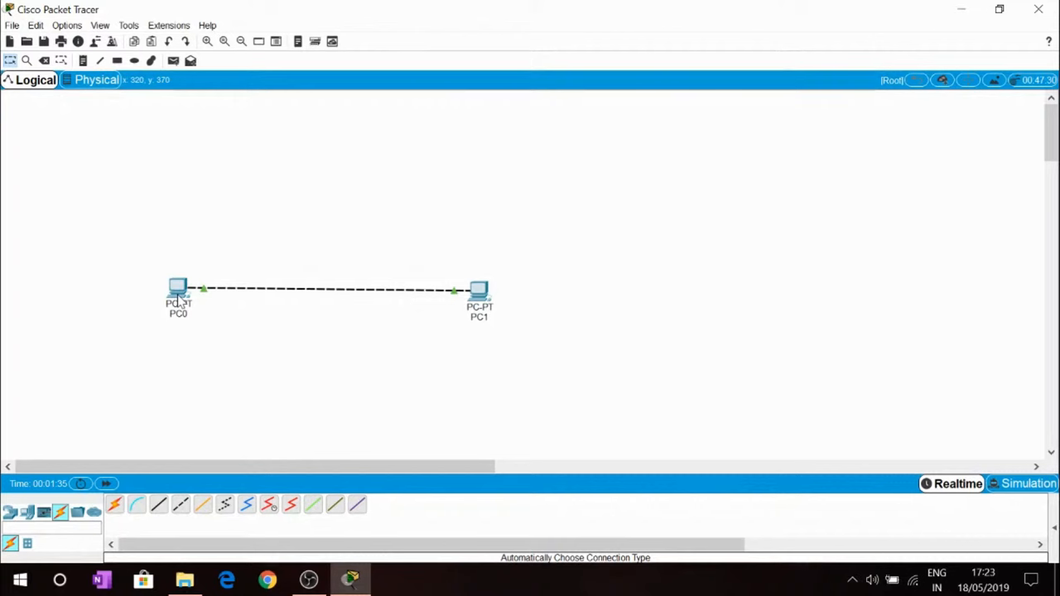
Step: Show PC0's Config settings and its FastEthernet0 interface page
{"action": "double_click", "coordinate": [179, 288]}
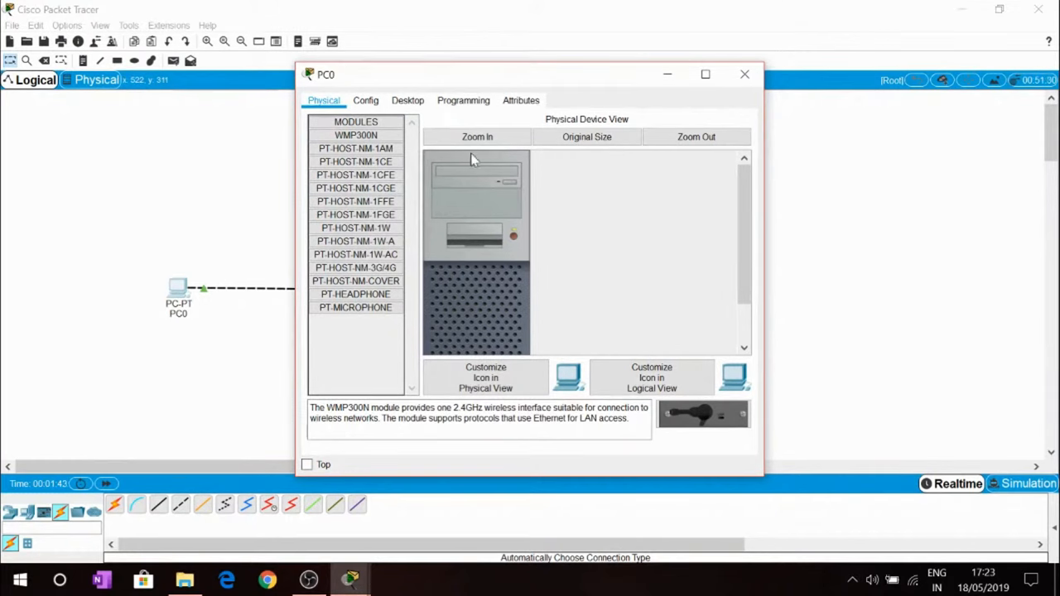
{"action": "mouse_move", "coordinate": [545, 265]}
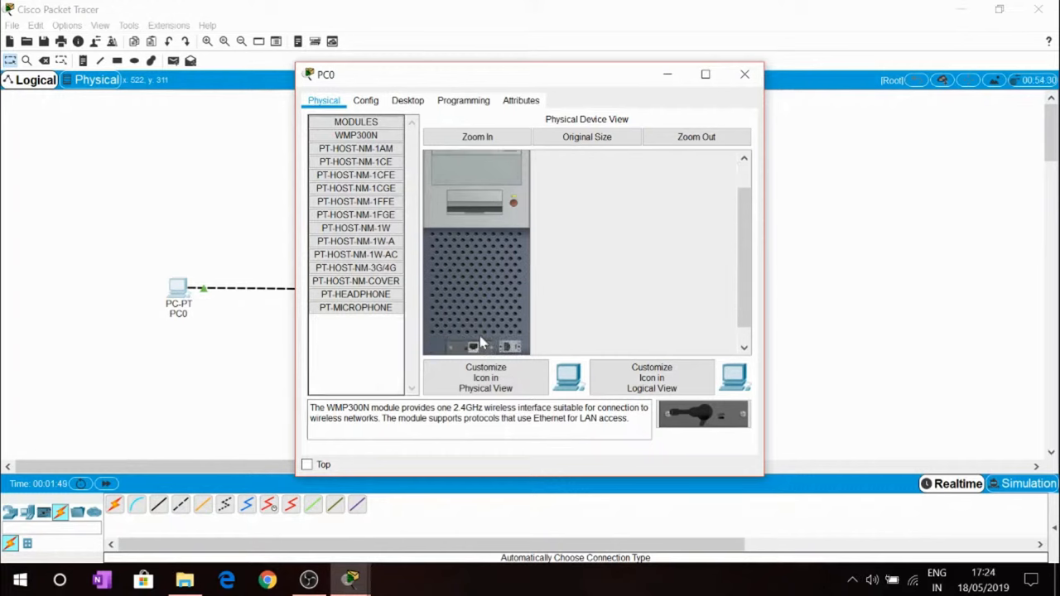
{"action": "left_click", "coordinate": [364, 101]}
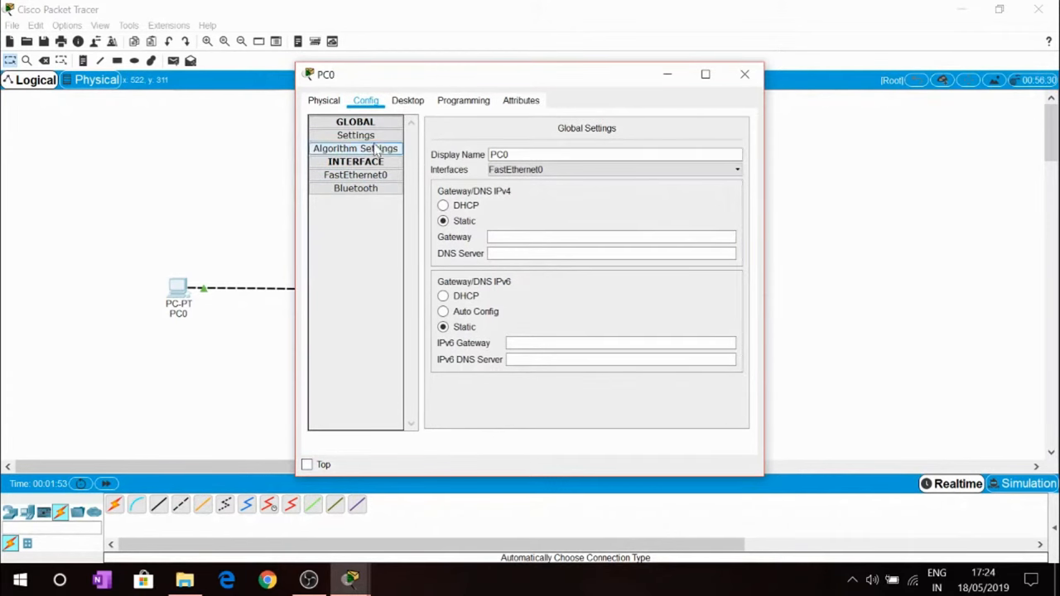
{"action": "left_click", "coordinate": [354, 175]}
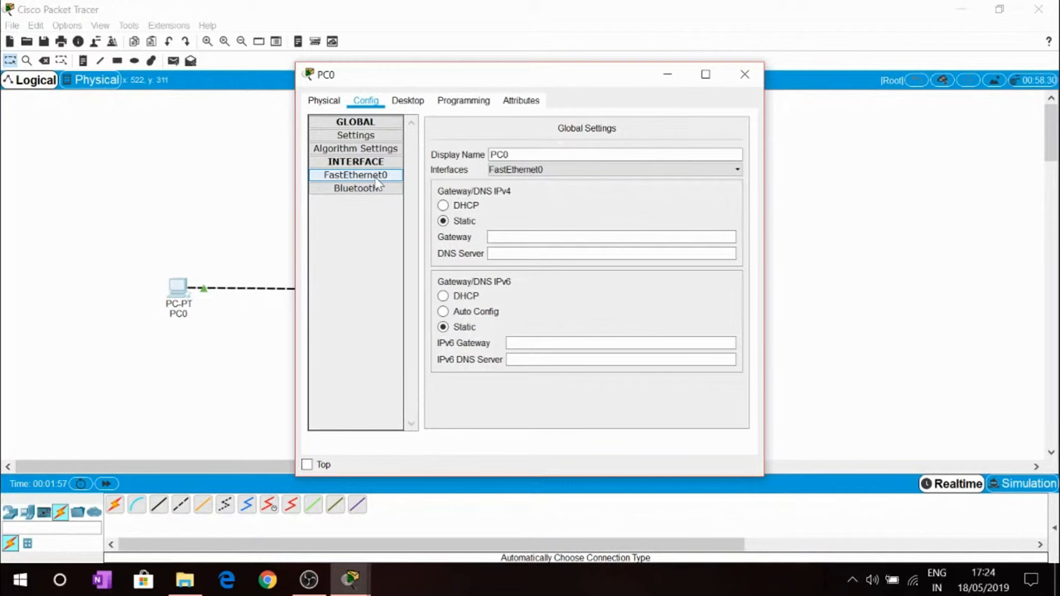
Step: Browse PC0's Desktop applications, briefly checking the Command Prompt
{"action": "left_click", "coordinate": [408, 101]}
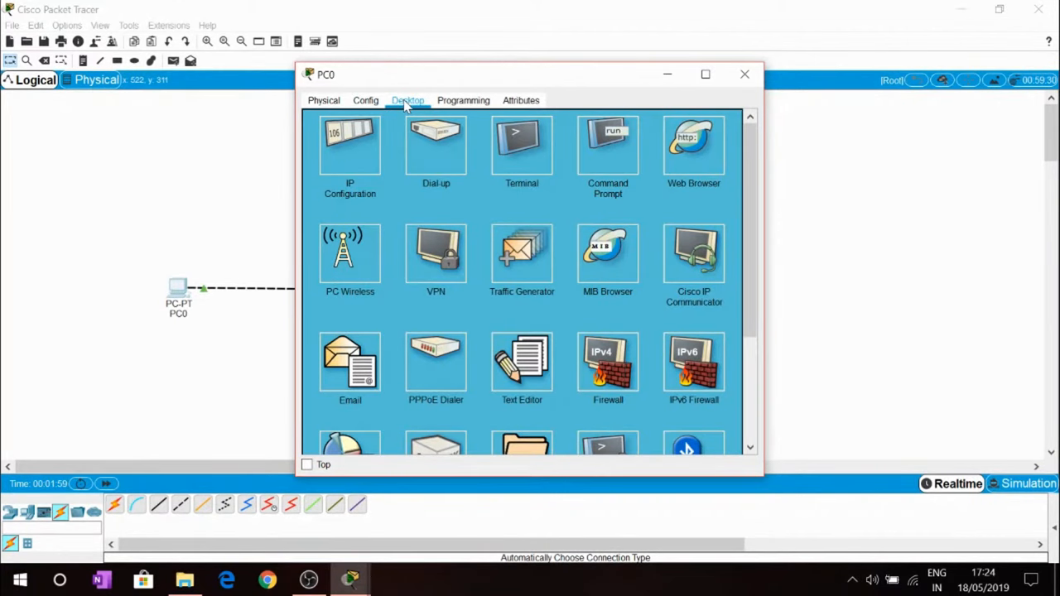
{"action": "left_click", "coordinate": [608, 145]}
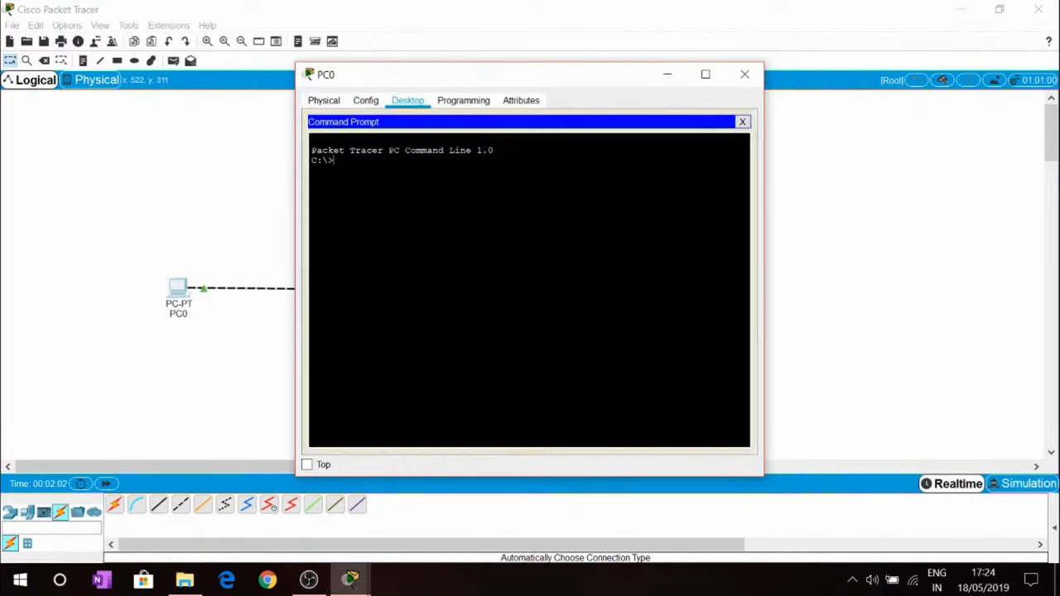
{"action": "left_click", "coordinate": [742, 123]}
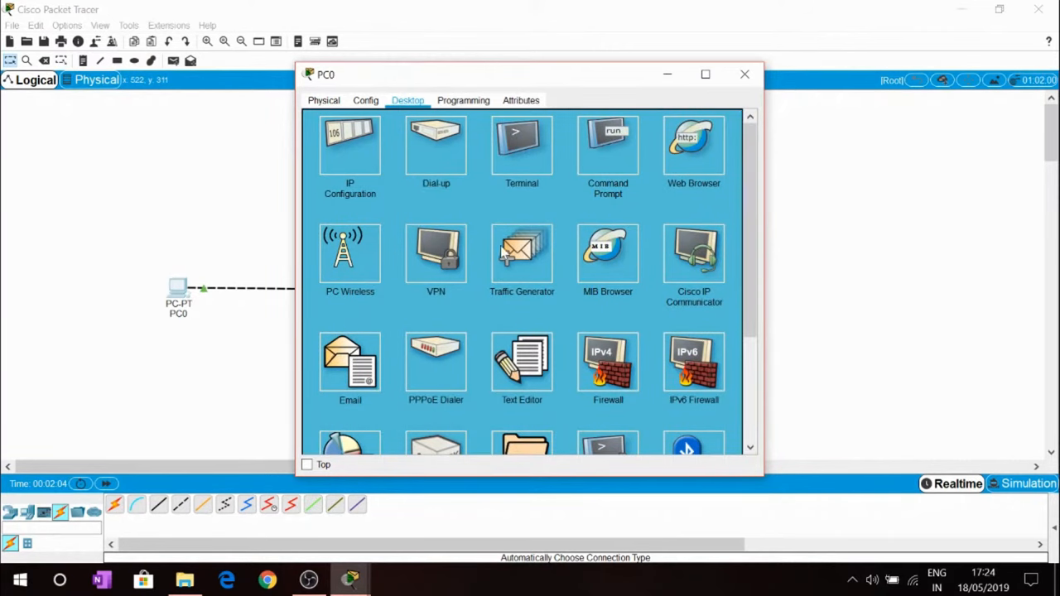
{"action": "mouse_move", "coordinate": [415, 174]}
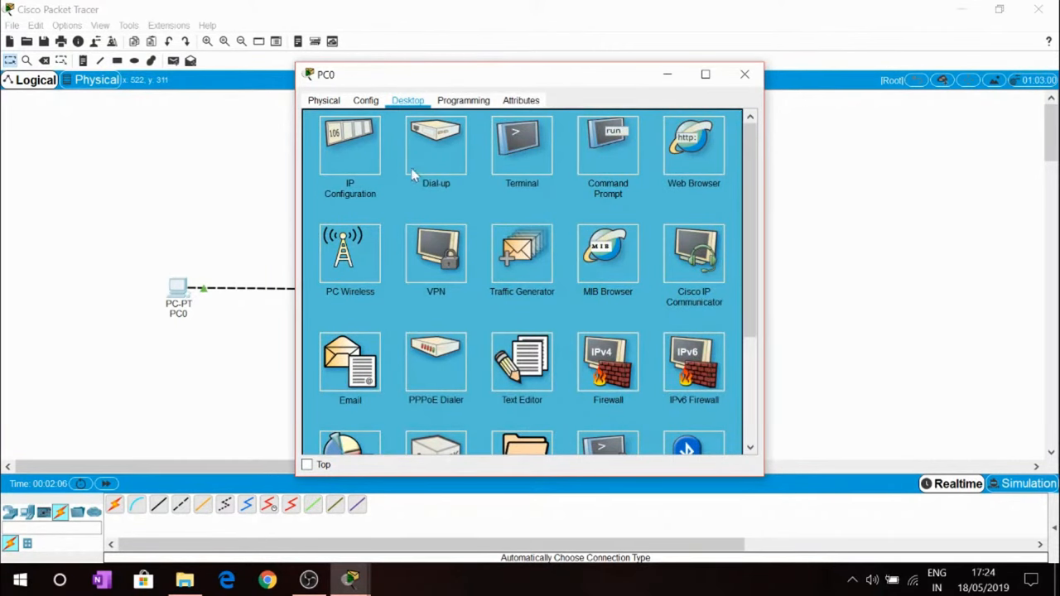
{"action": "scroll", "scroll_direction": "down", "scroll_amount": 3}
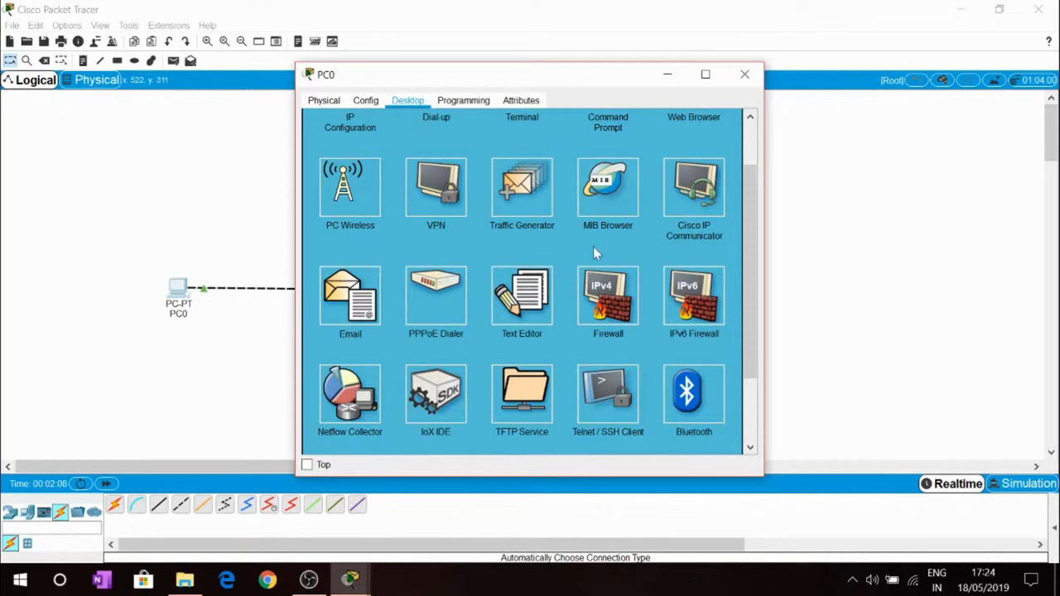
{"action": "scroll", "scroll_direction": "down", "scroll_amount": 3}
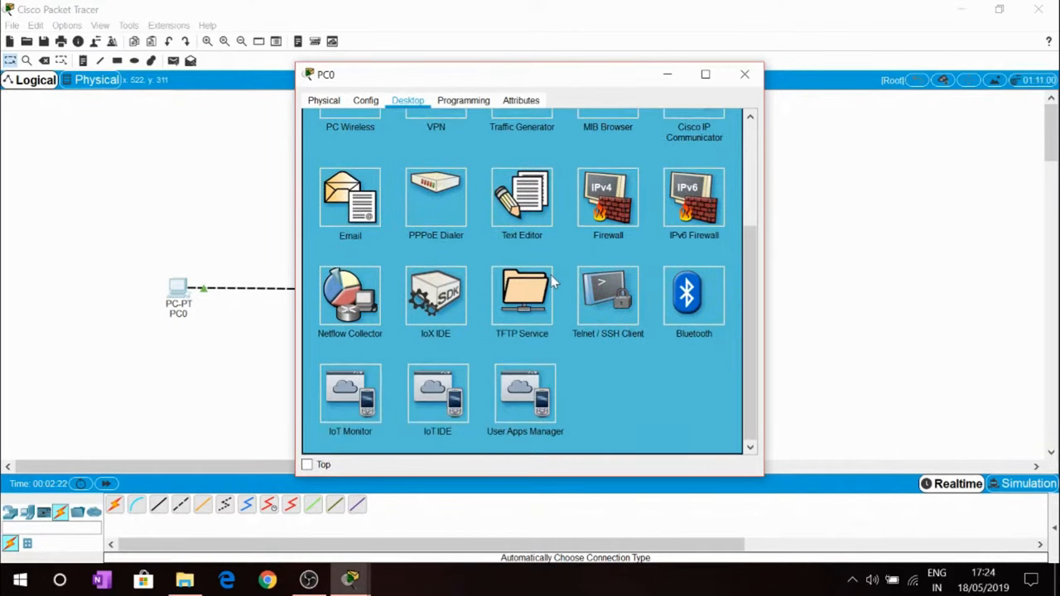
{"action": "scroll", "scroll_direction": "up", "scroll_amount": 3}
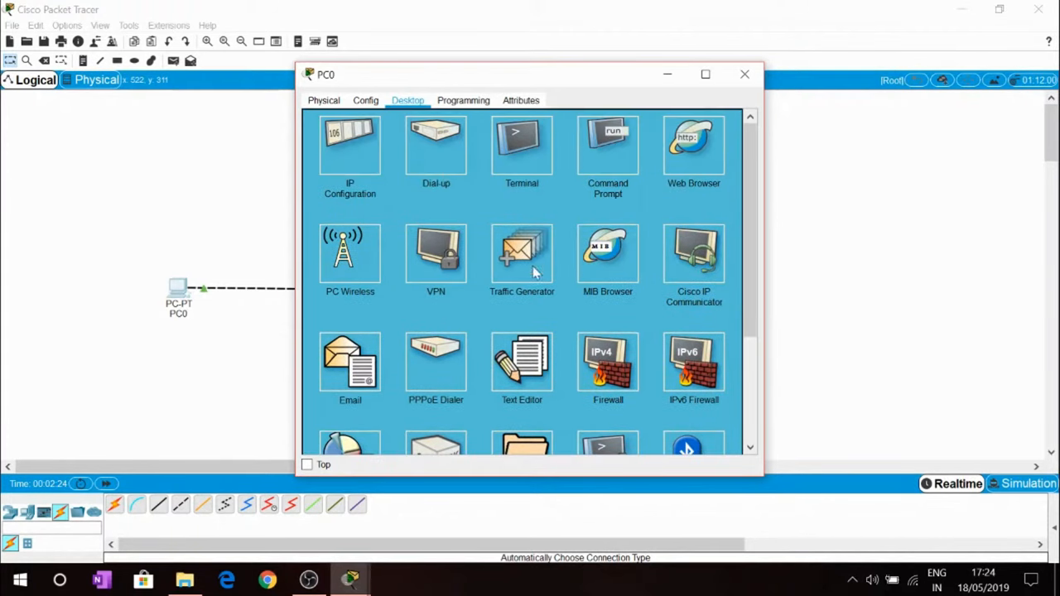
Step: Begin a static IPv4 address starting '19' on PC0's FastEthernet0 interface
{"action": "left_click", "coordinate": [365, 101]}
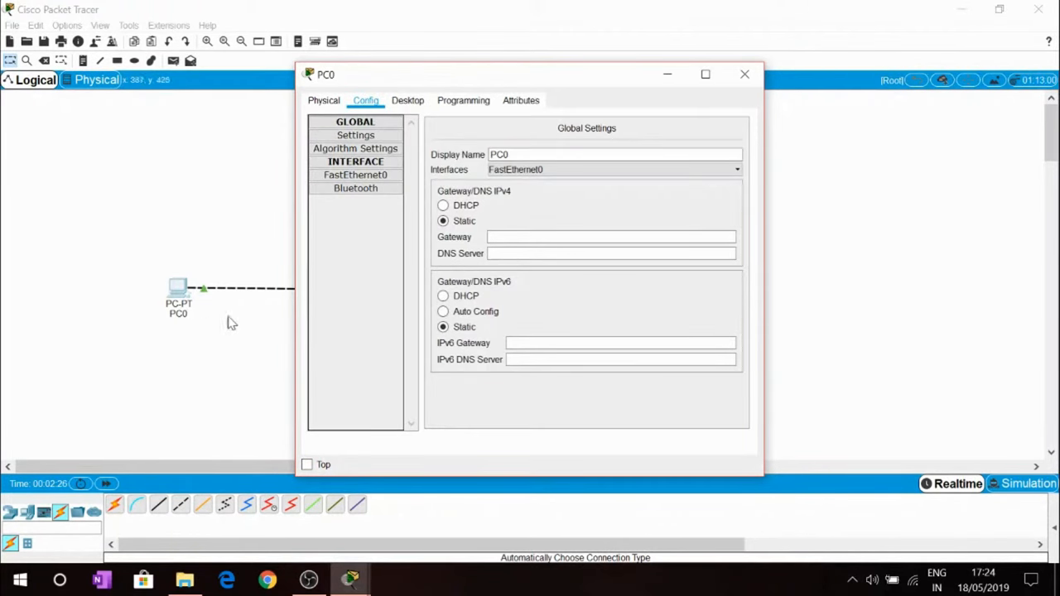
{"action": "mouse_move", "coordinate": [240, 356]}
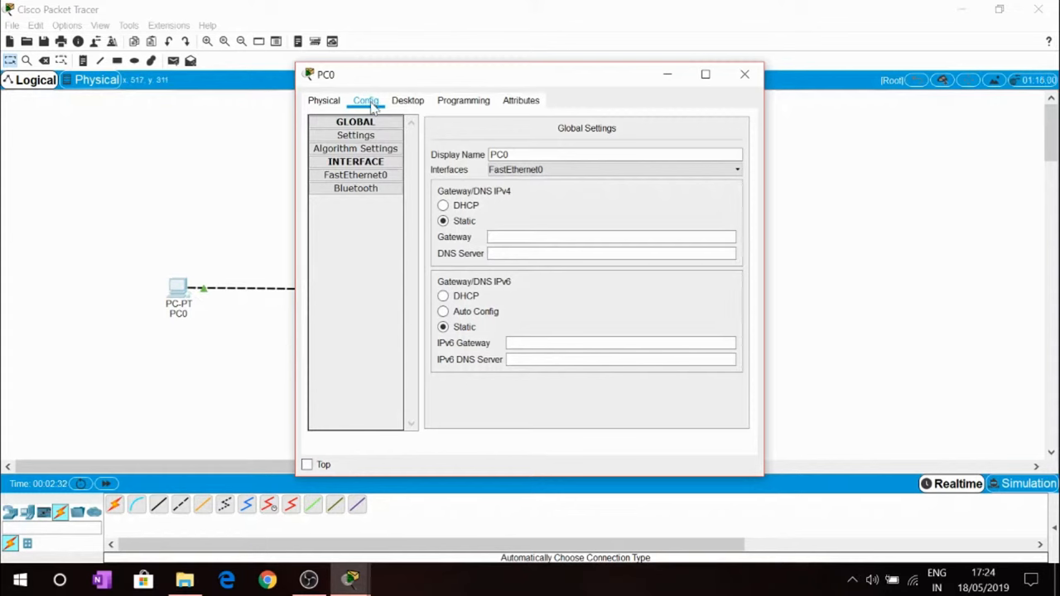
{"action": "left_click", "coordinate": [355, 176]}
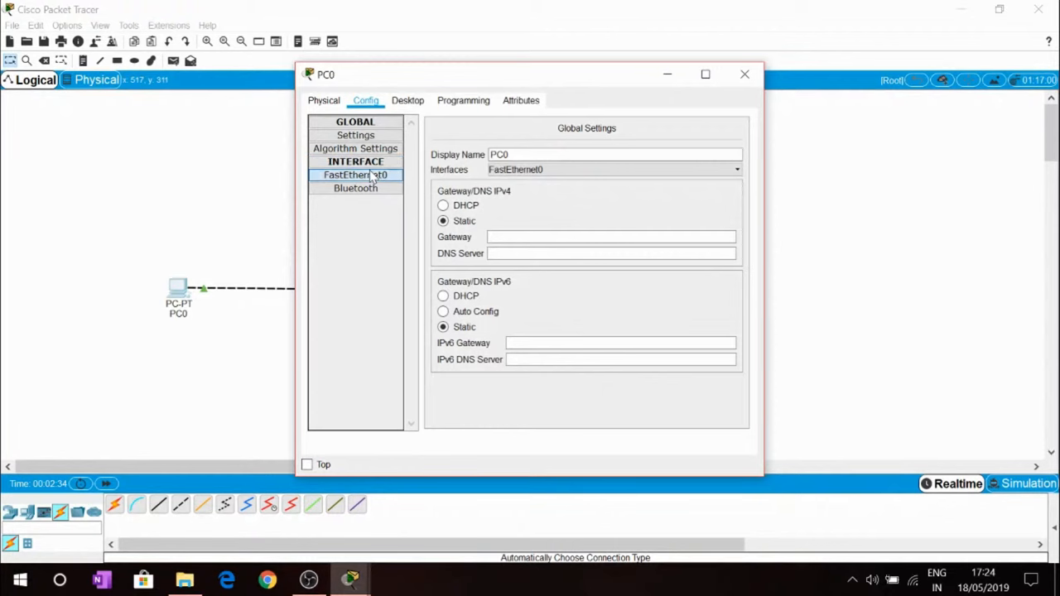
{"action": "left_click", "coordinate": [354, 176]}
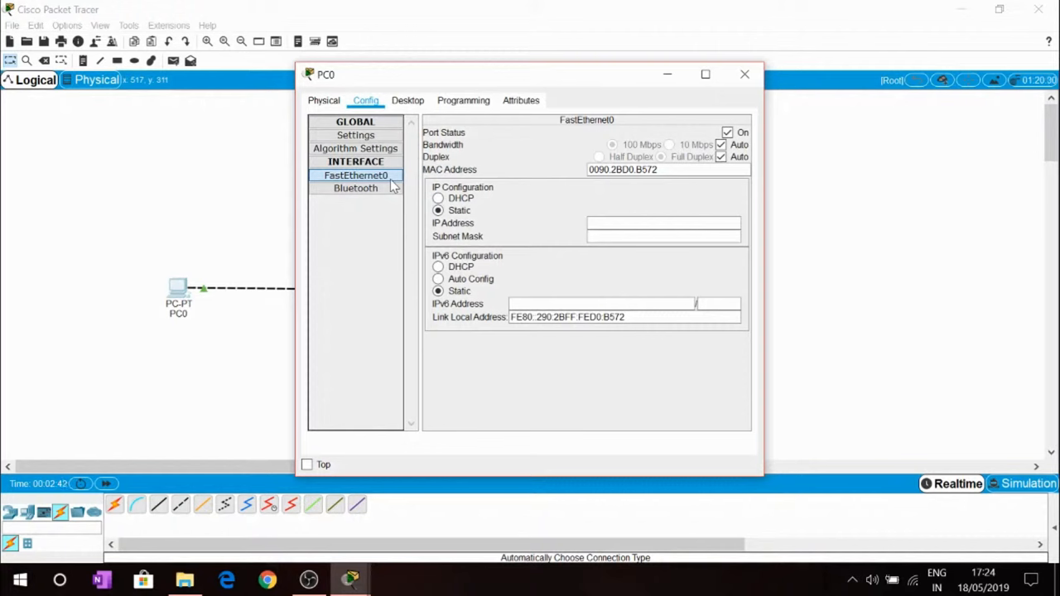
{"action": "mouse_move", "coordinate": [357, 179]}
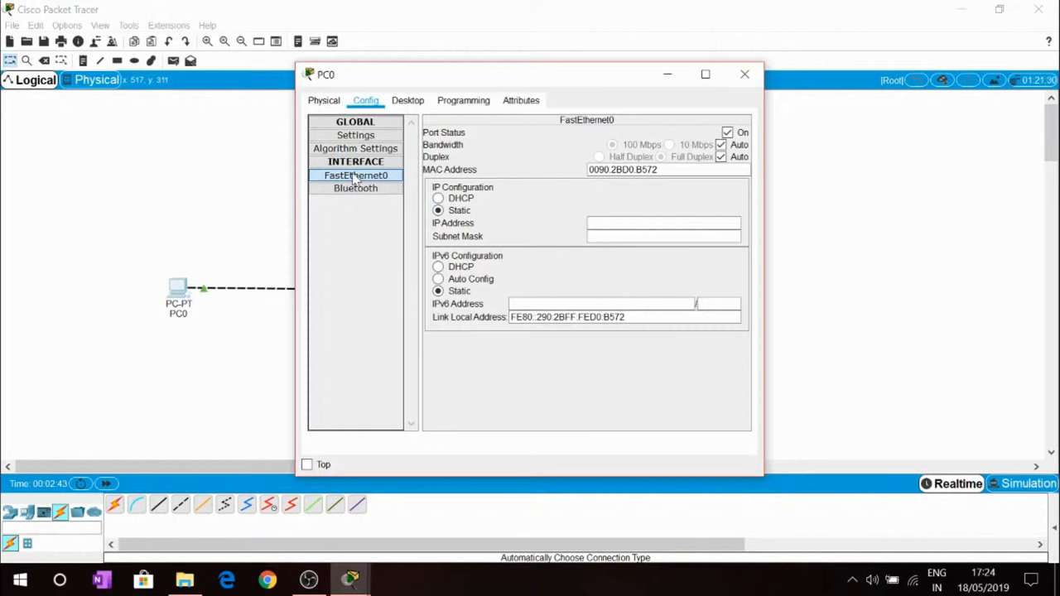
{"action": "mouse_move", "coordinate": [583, 229]}
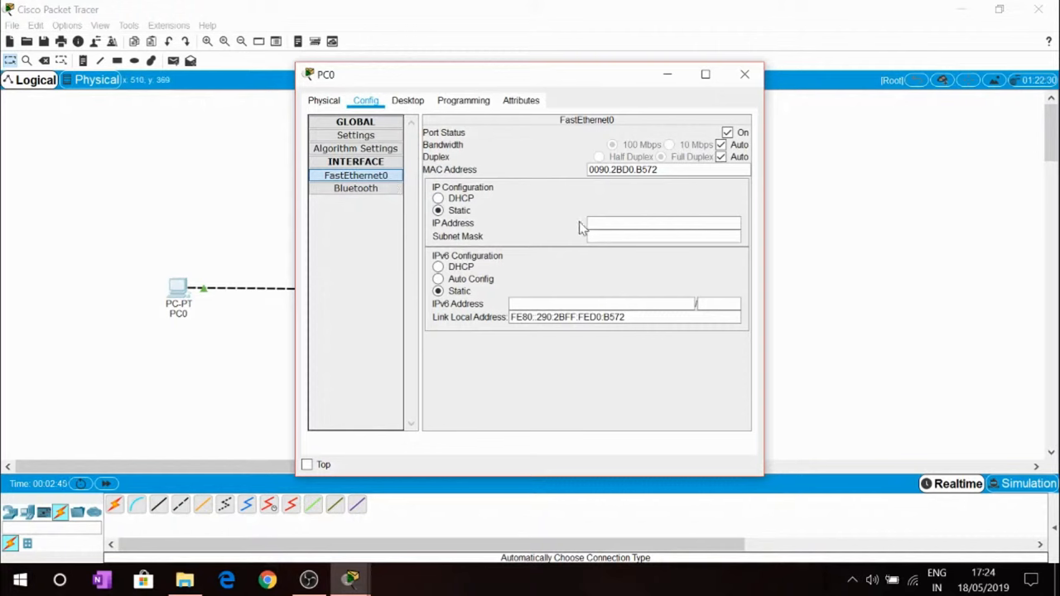
{"action": "left_click", "coordinate": [663, 223]}
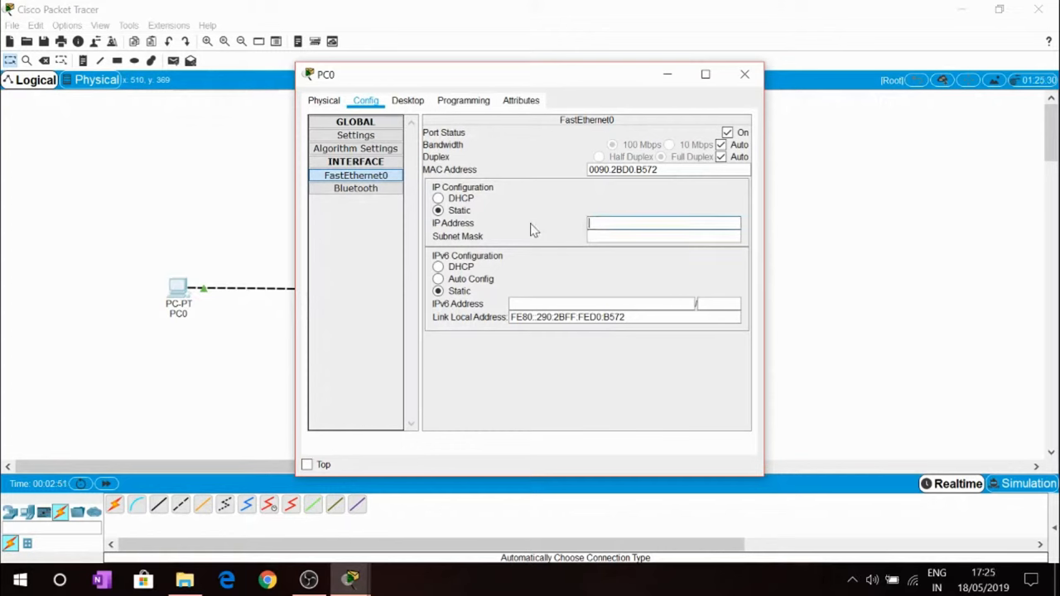
{"action": "type", "text": "19"}
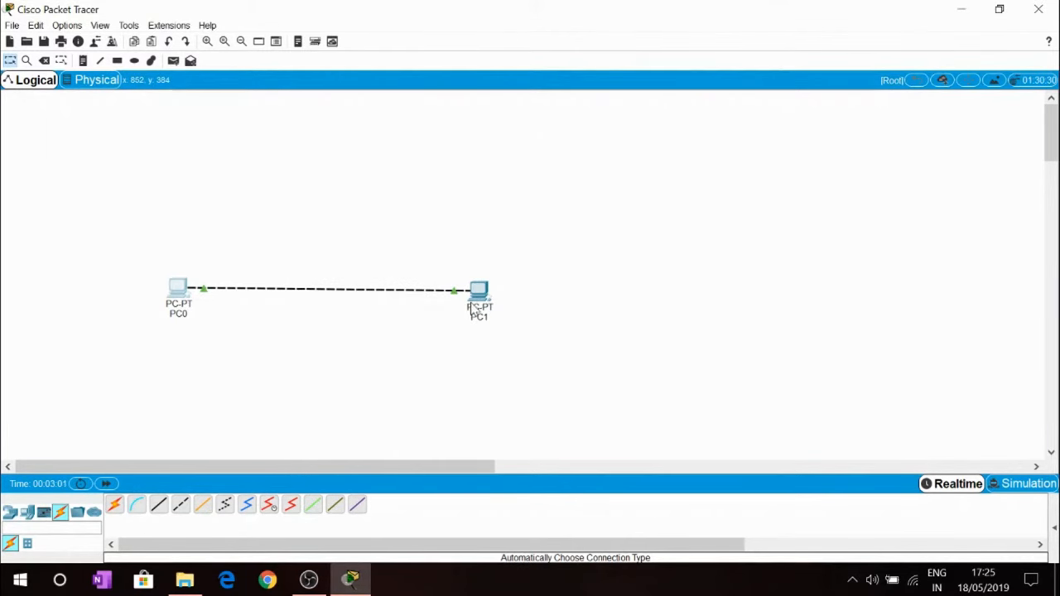
Step: Enter 192.168.1.1 as PC1's FastEthernet0 address, which is rejected as already used
{"action": "double_click", "coordinate": [479, 295]}
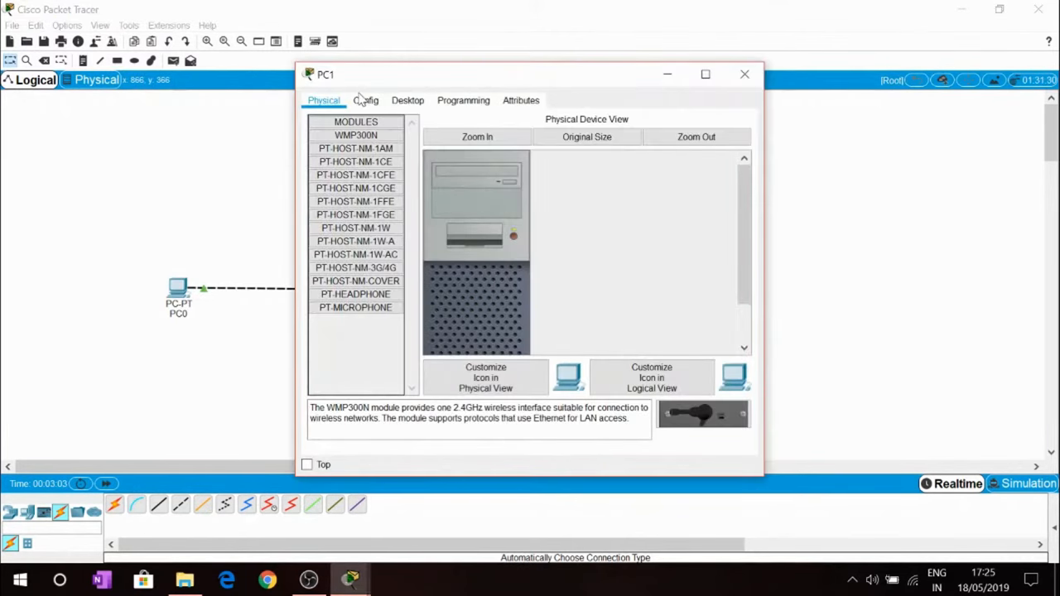
{"action": "left_click", "coordinate": [364, 101]}
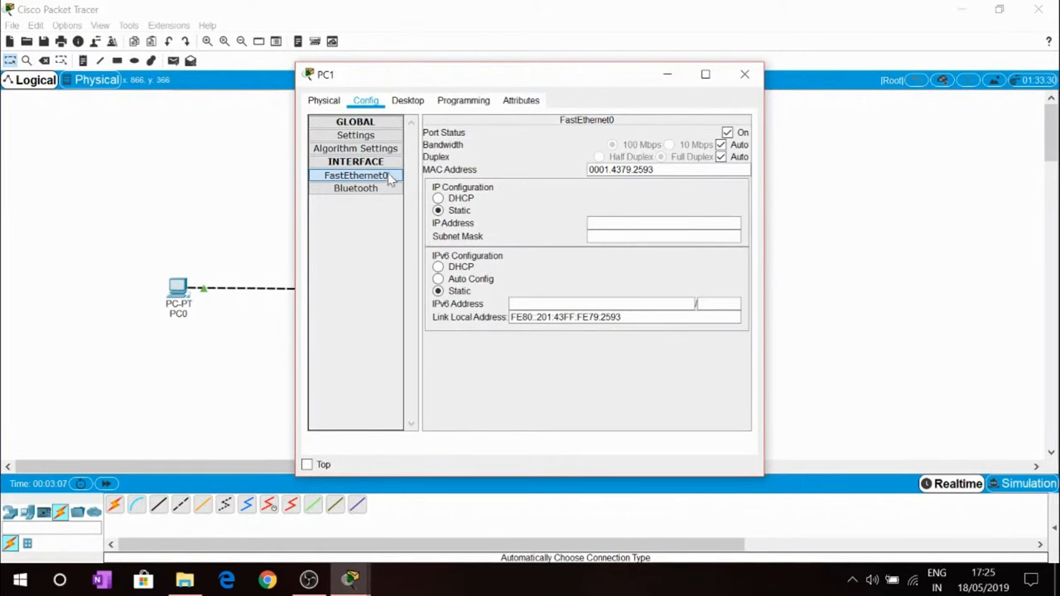
{"action": "mouse_move", "coordinate": [512, 169]}
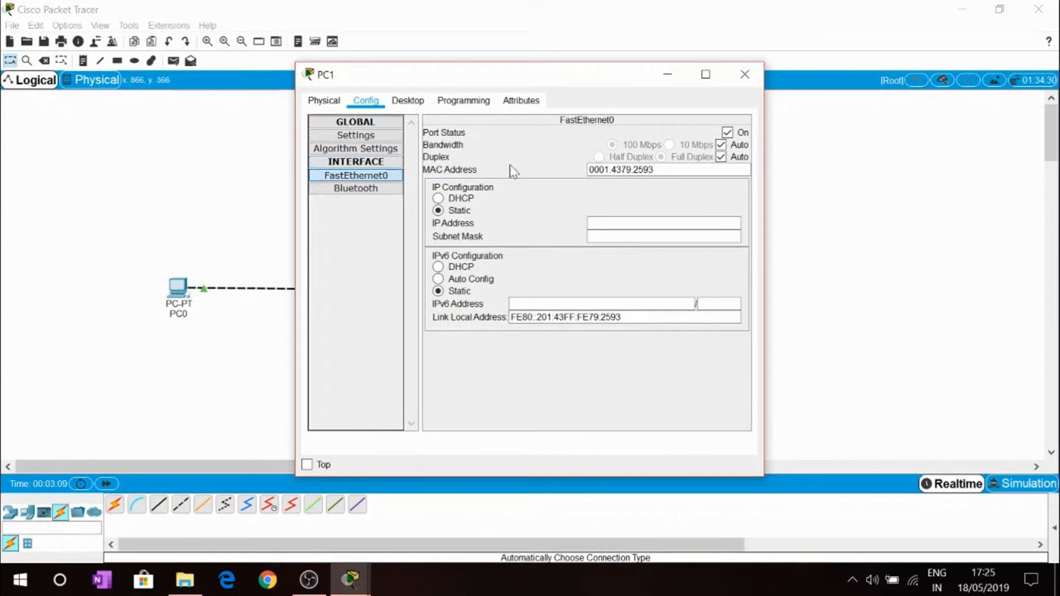
{"action": "left_click", "coordinate": [662, 223]}
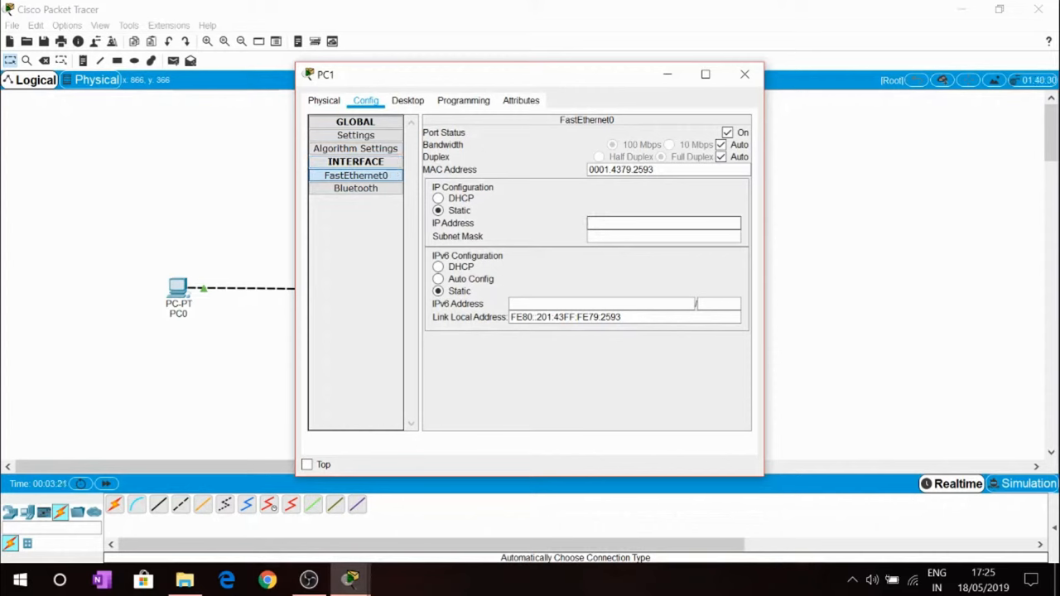
{"action": "type", "text": "192.1"}
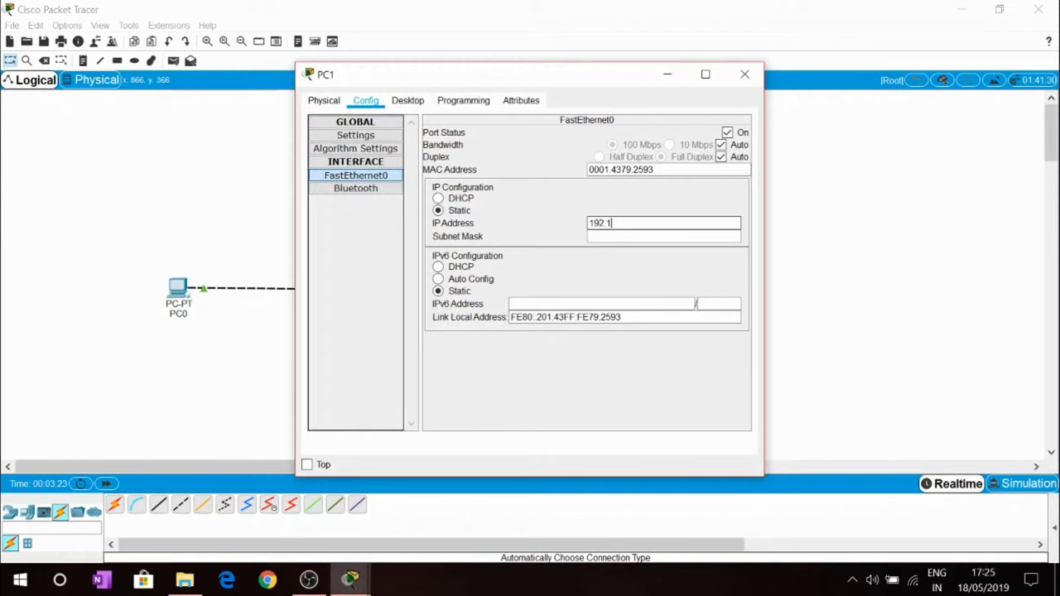
{"action": "type", "text": "68.1."}
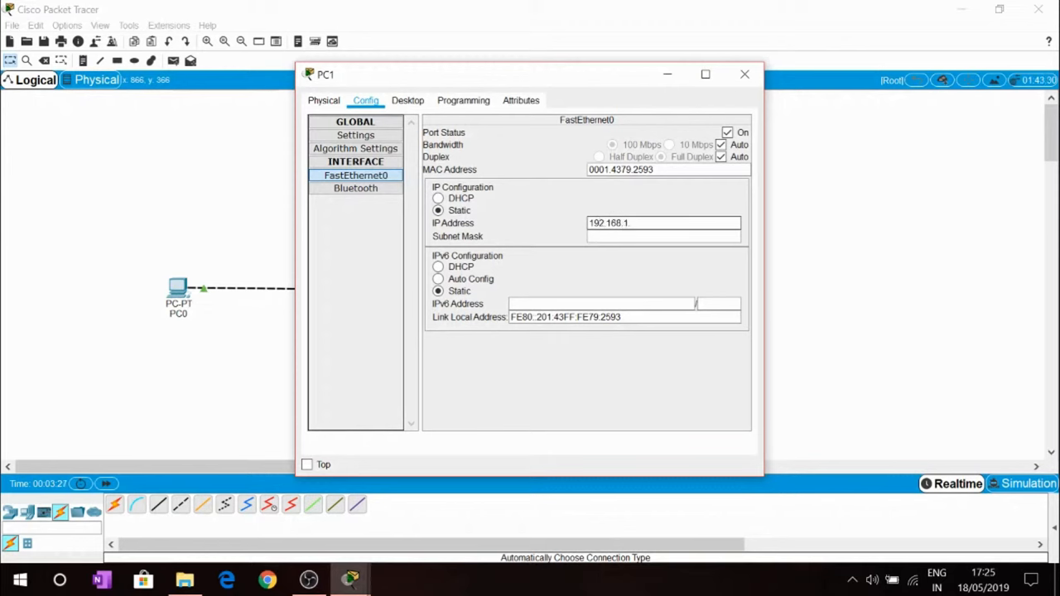
{"action": "type", "text": "1"}
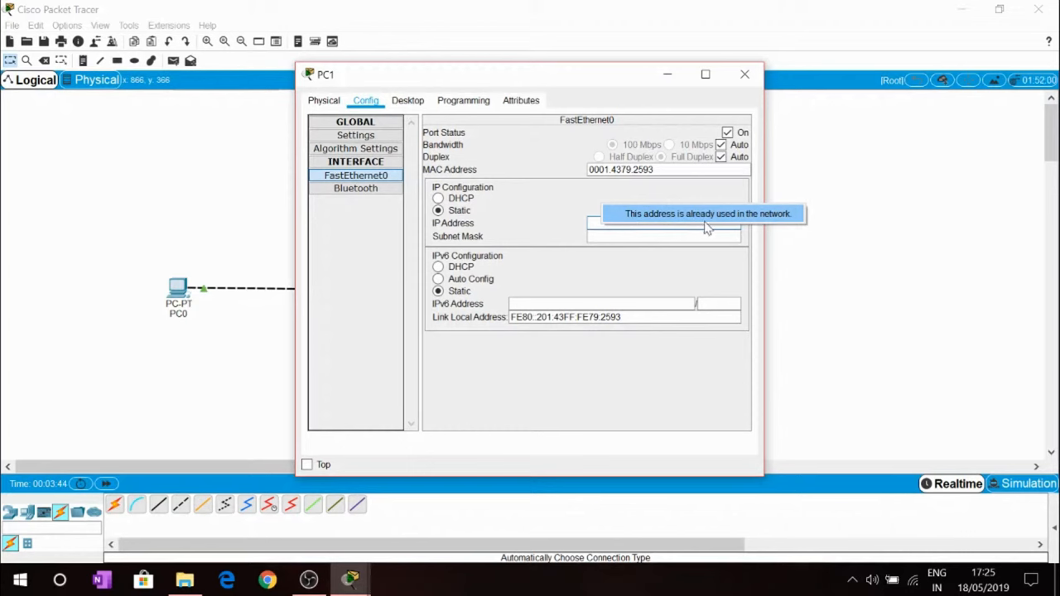
{"action": "mouse_move", "coordinate": [677, 229]}
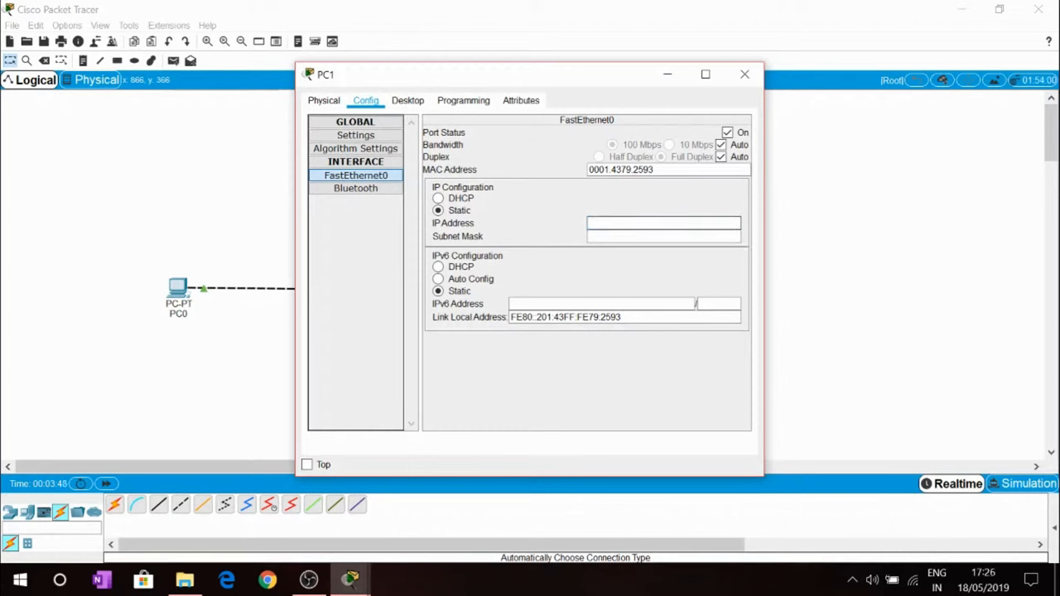
Step: Retype PC1's FastEthernet0 address beginning 192.16 as a unique static IP
{"action": "type", "text": "192"}
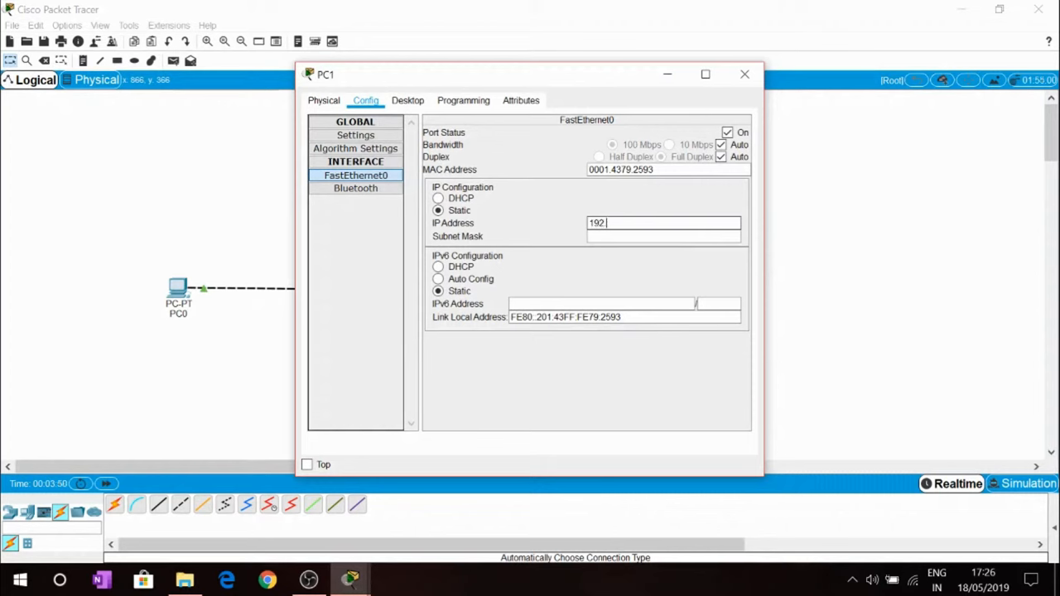
{"action": "type", "text": ".16"}
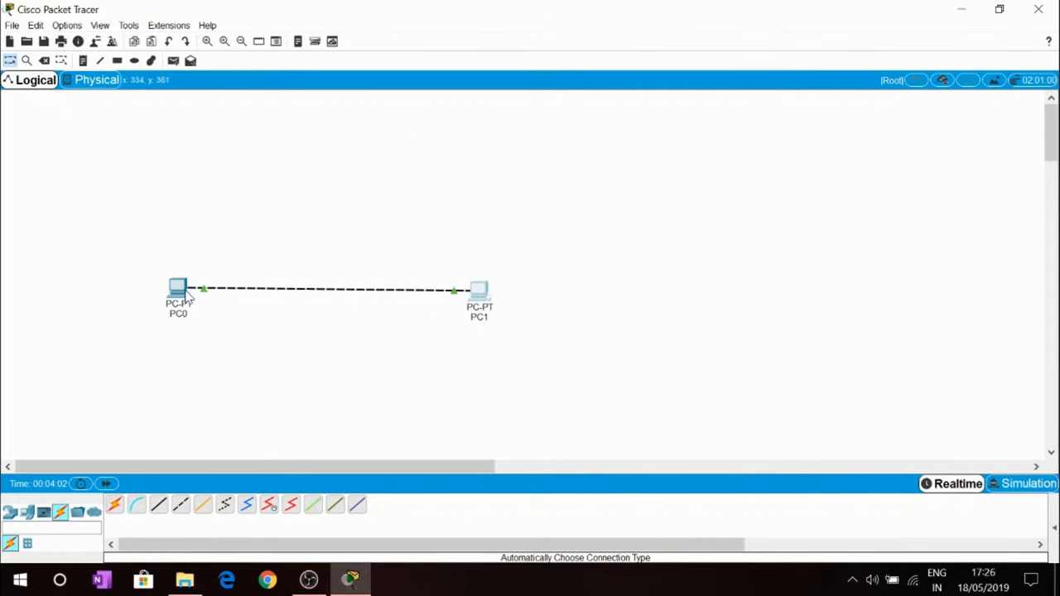
{"action": "mouse_move", "coordinate": [947, 545]}
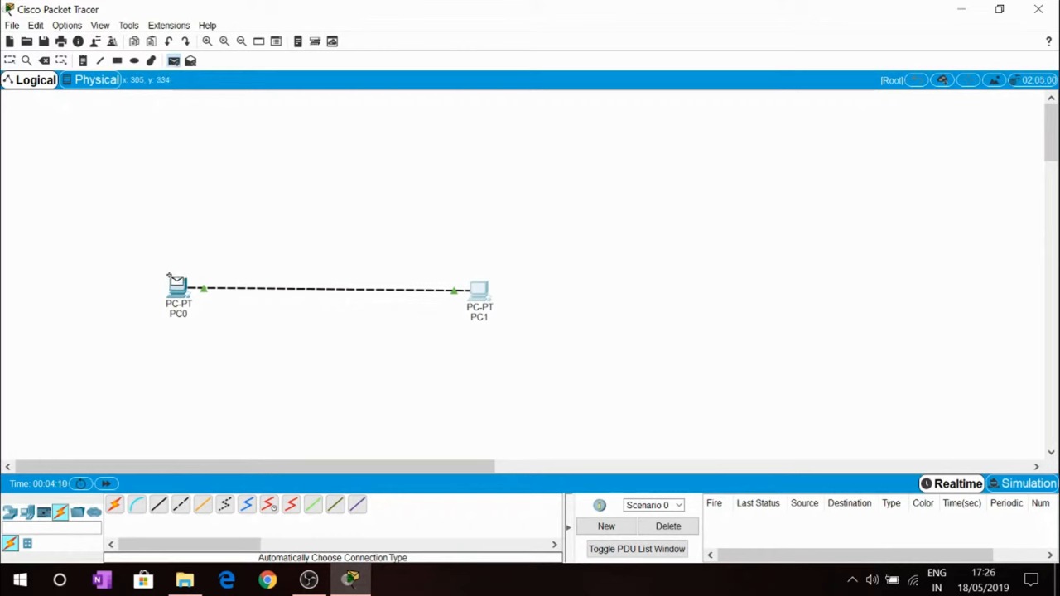
{"action": "mouse_move", "coordinate": [179, 288]}
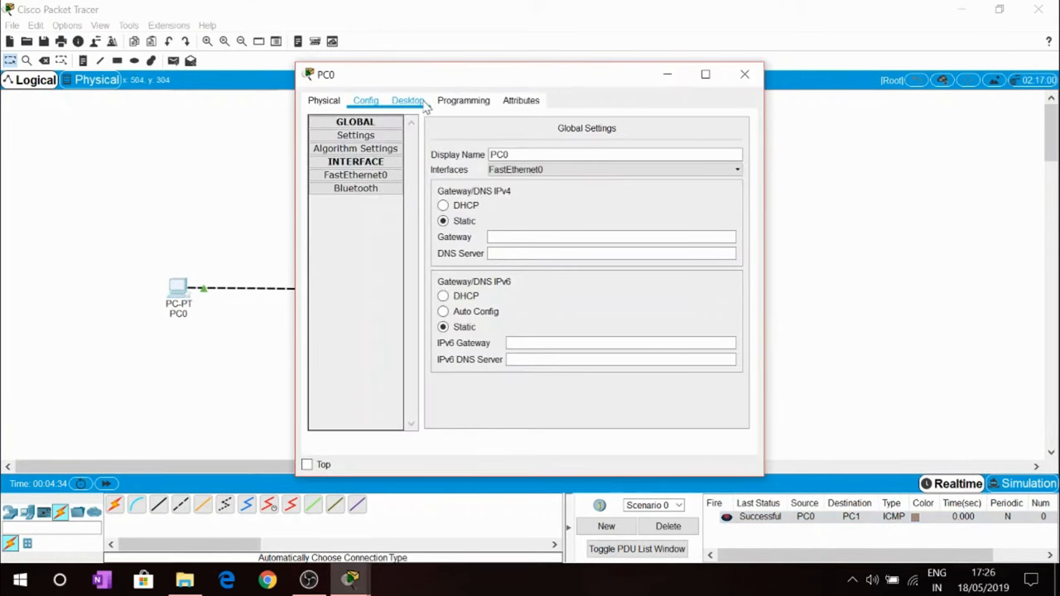
Step: Run 'ping 192.168.1.2' from PC0's command prompt and confirm replies with no loss
{"action": "left_click", "coordinate": [407, 101]}
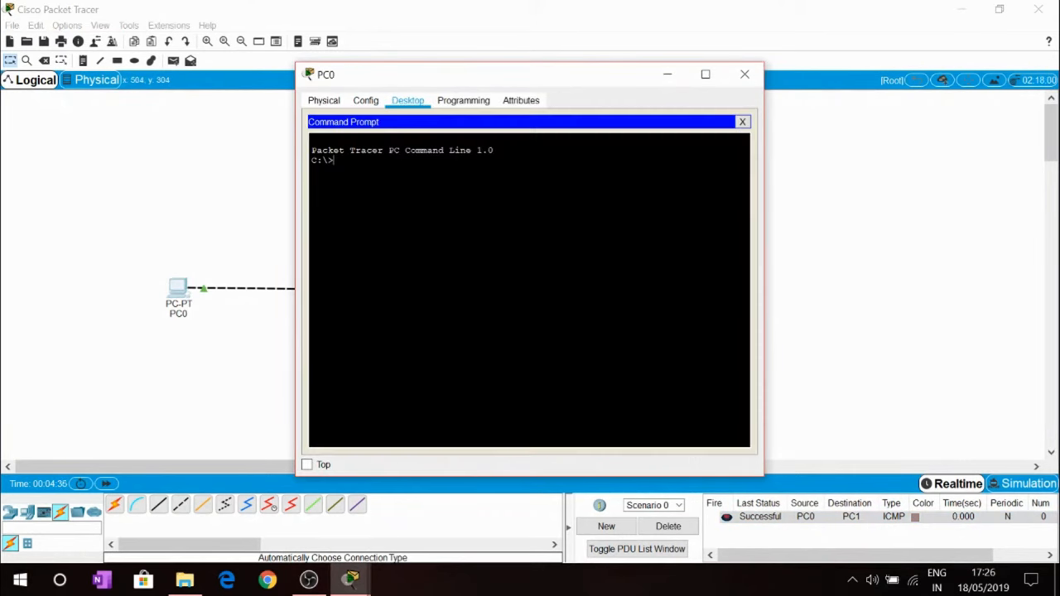
{"action": "type", "text": "p"}
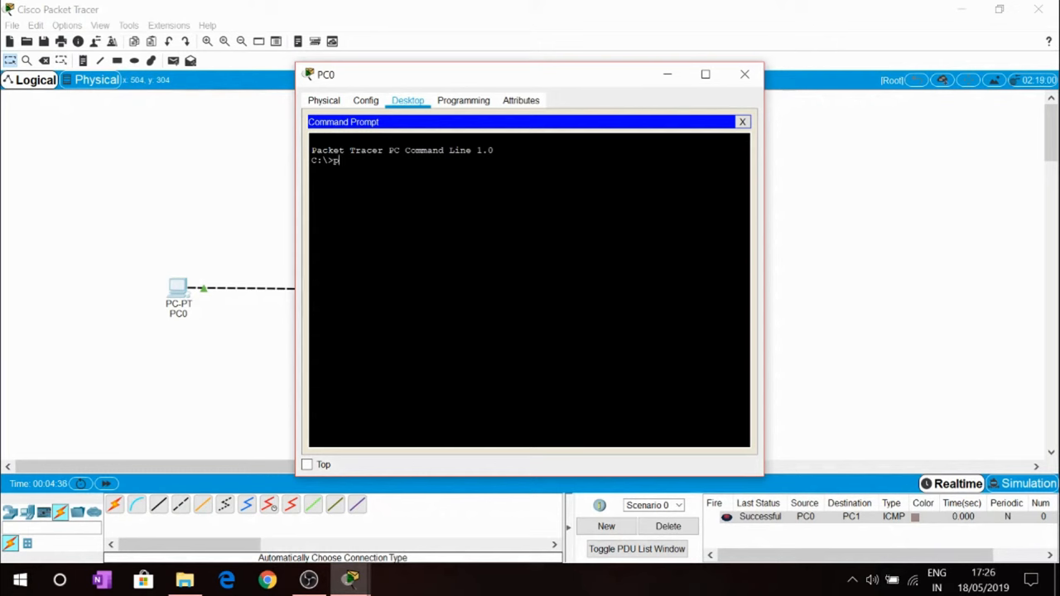
{"action": "type", "text": "ing"}
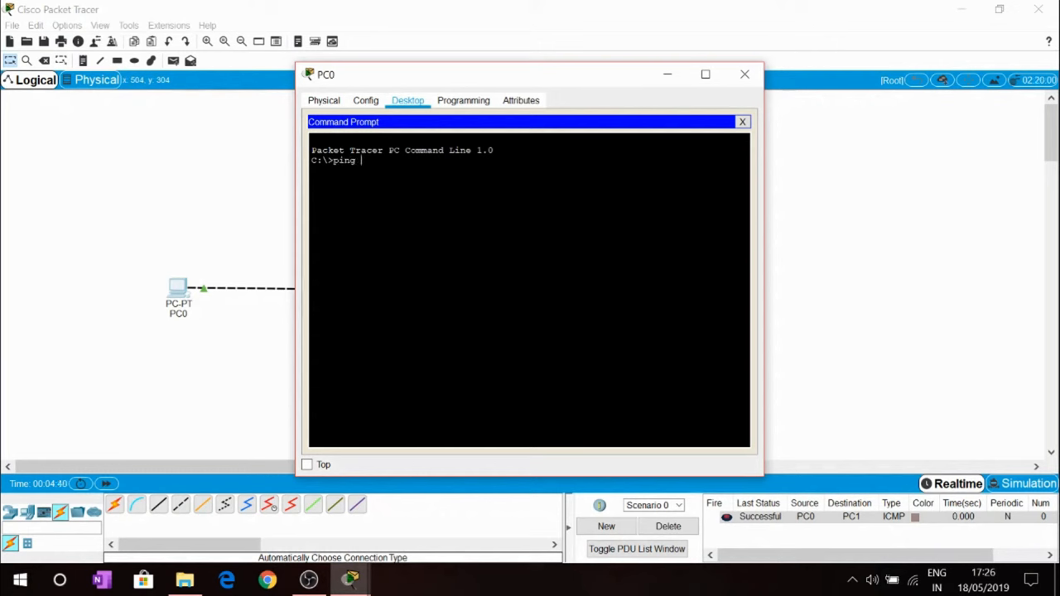
{"action": "type", "text": "19"}
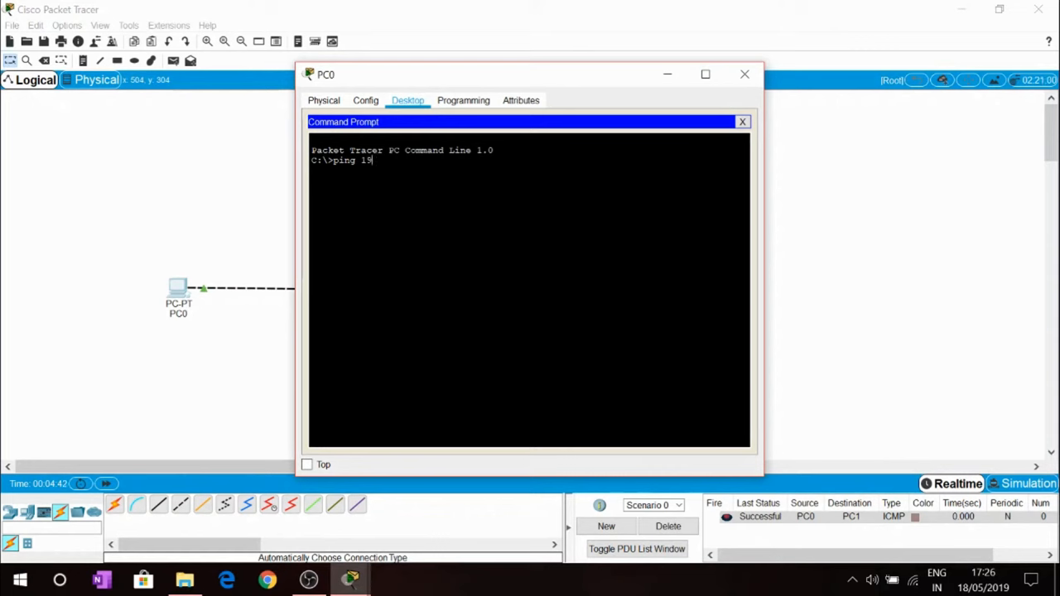
{"action": "type", "text": "2.168.1.2"}
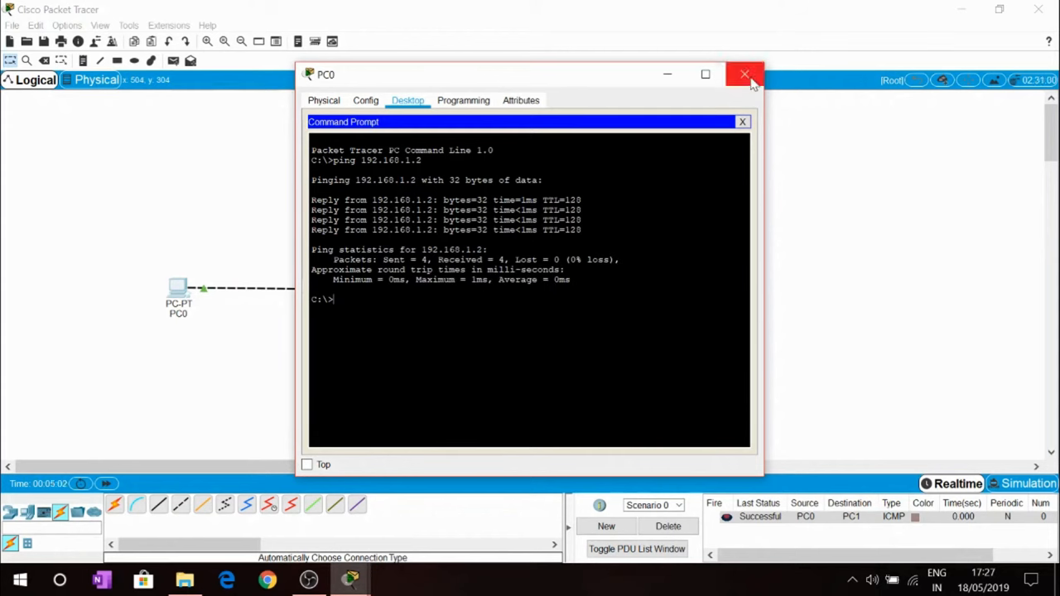
{"action": "left_click", "coordinate": [743, 74]}
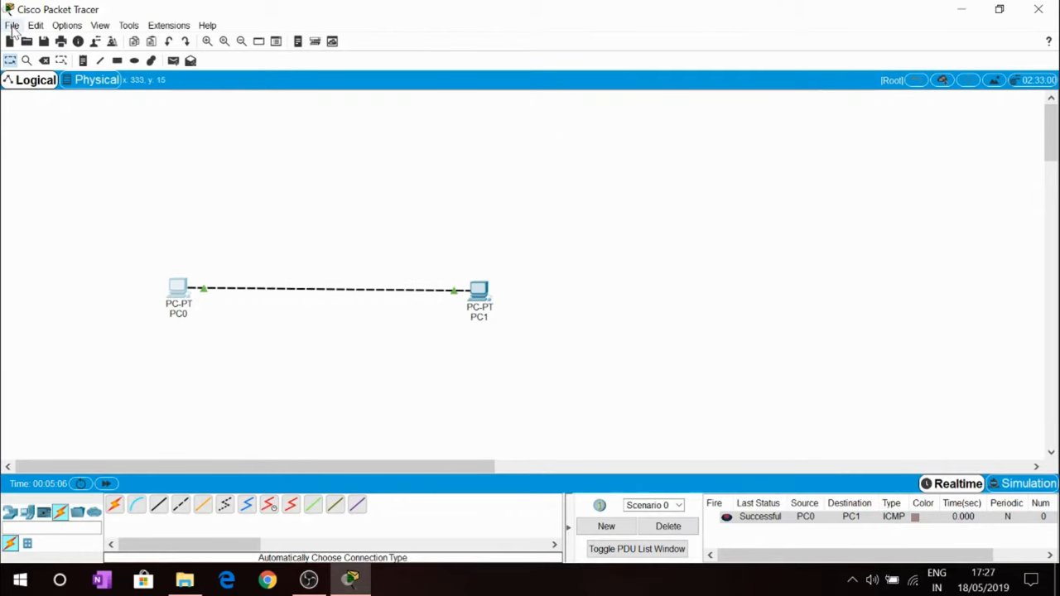
Step: Start saving the project as a .pkt file with a name beginning '1'
{"action": "left_click", "coordinate": [13, 25]}
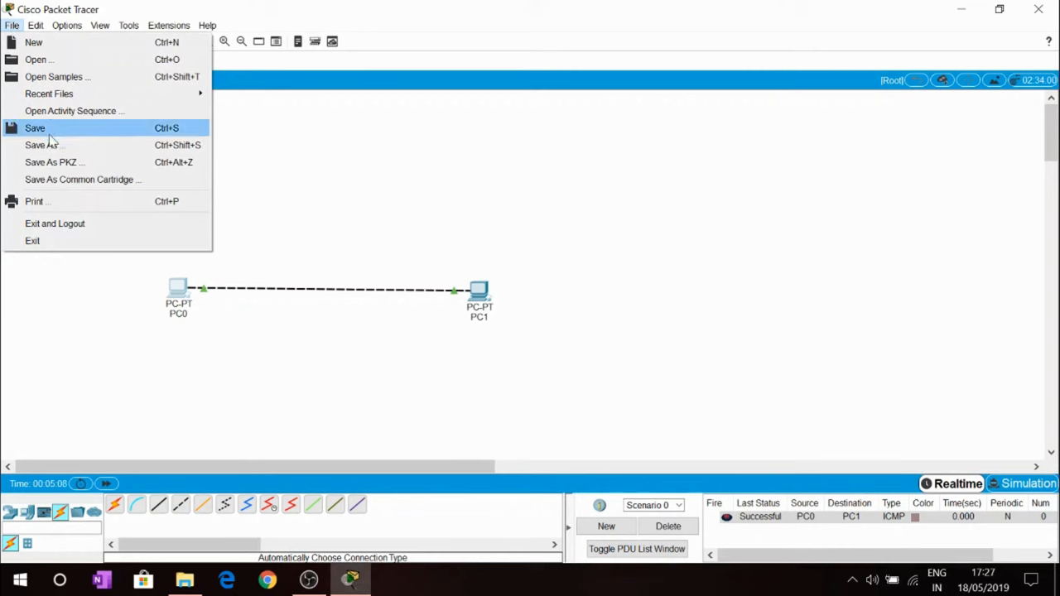
{"action": "left_click", "coordinate": [34, 127]}
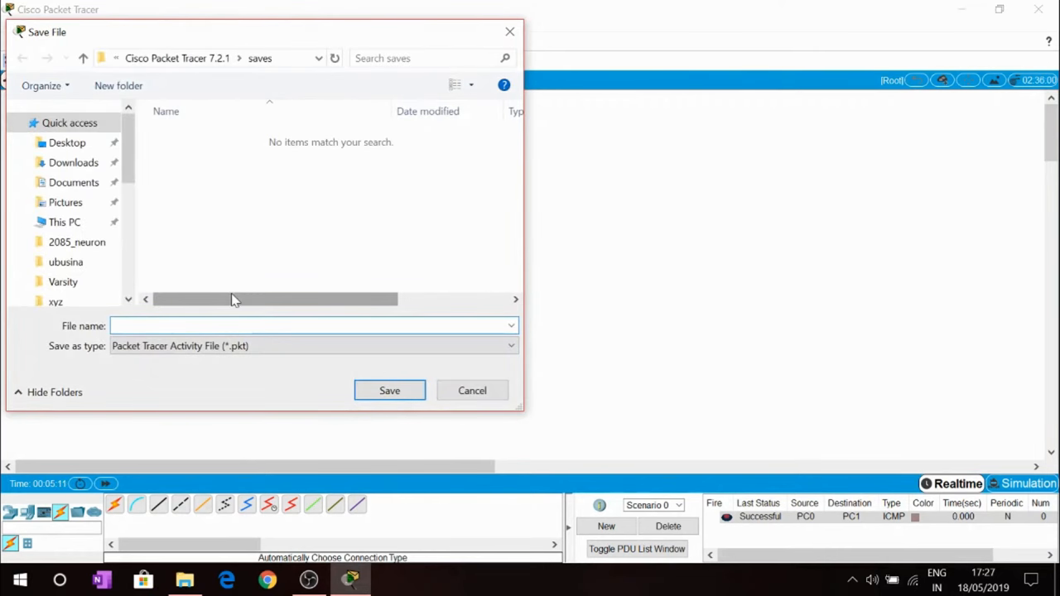
{"action": "type", "text": "1"}
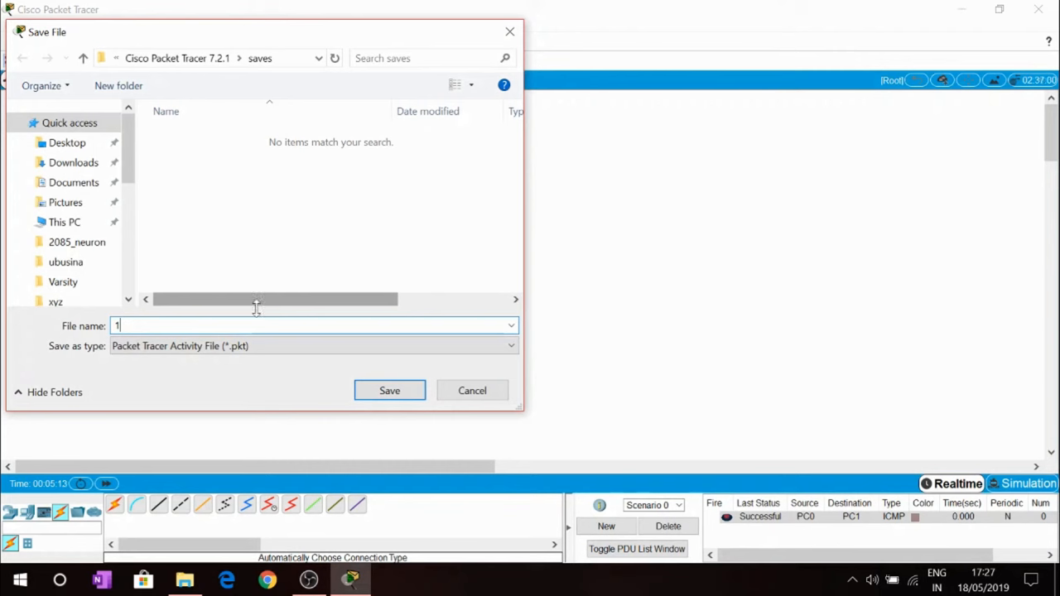